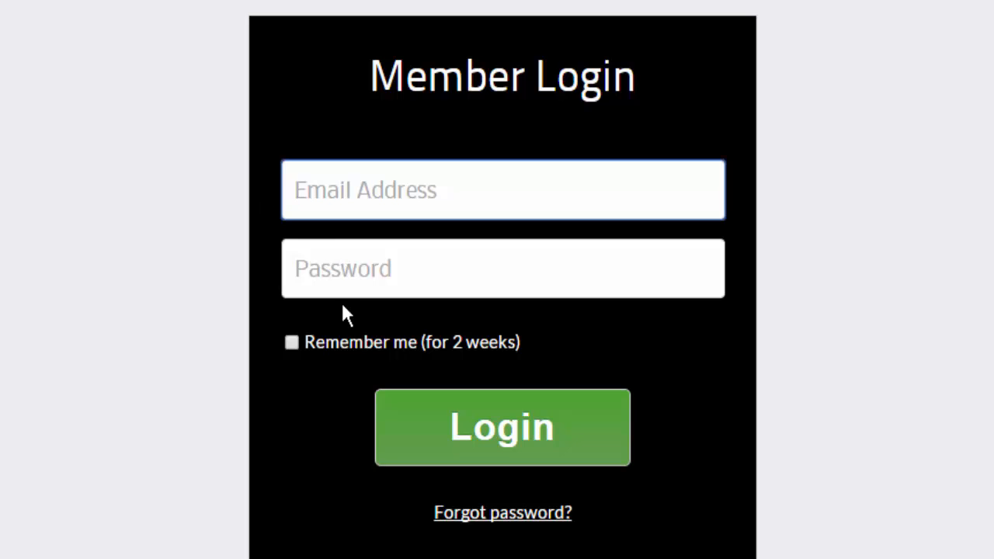
mouse_move(407, 372)
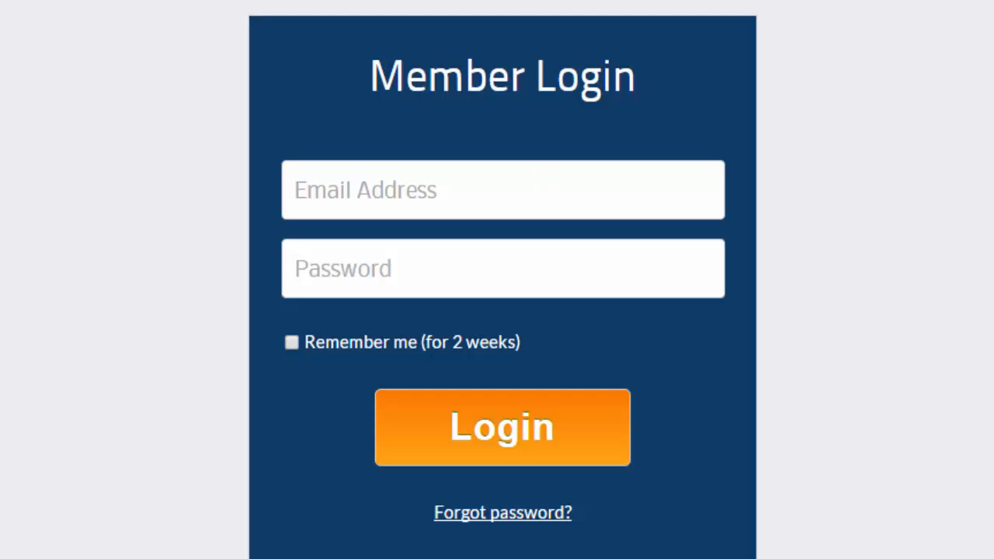
mouse_move(304, 124)
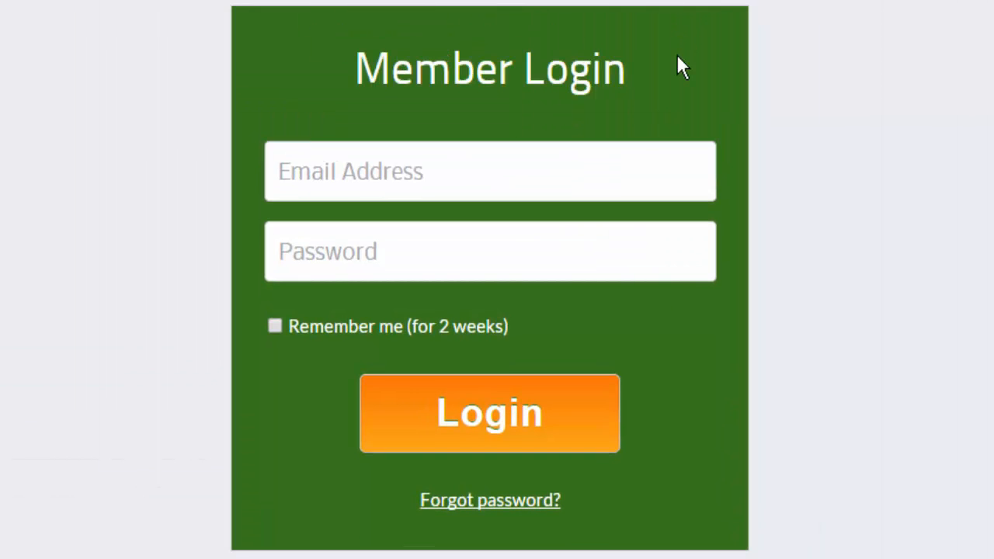
mouse_move(737, 495)
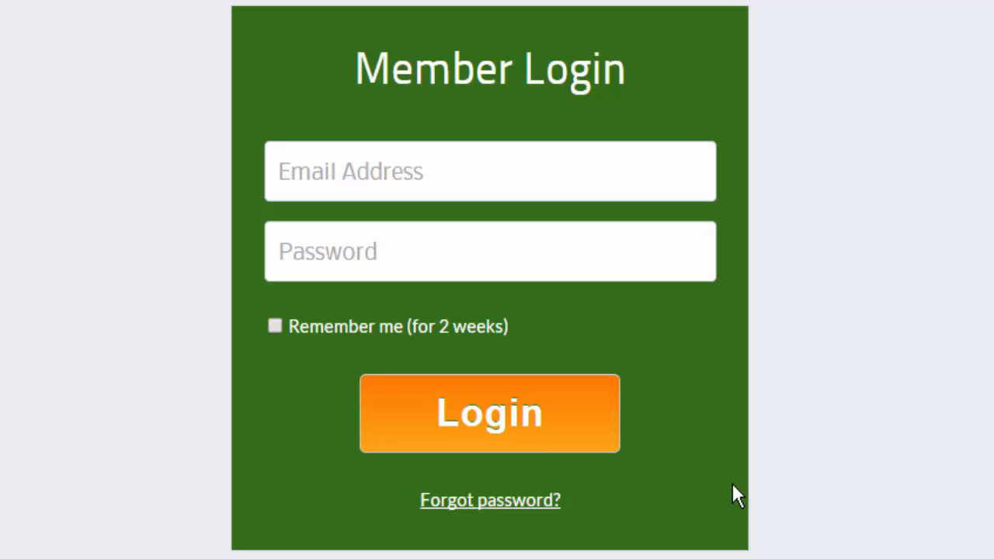
mouse_move(733, 380)
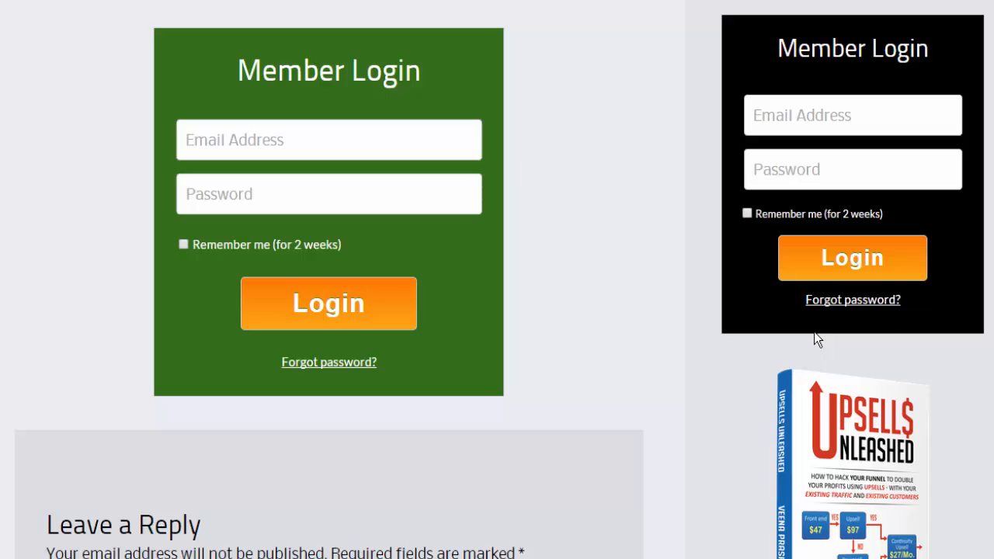
mouse_move(992, 335)
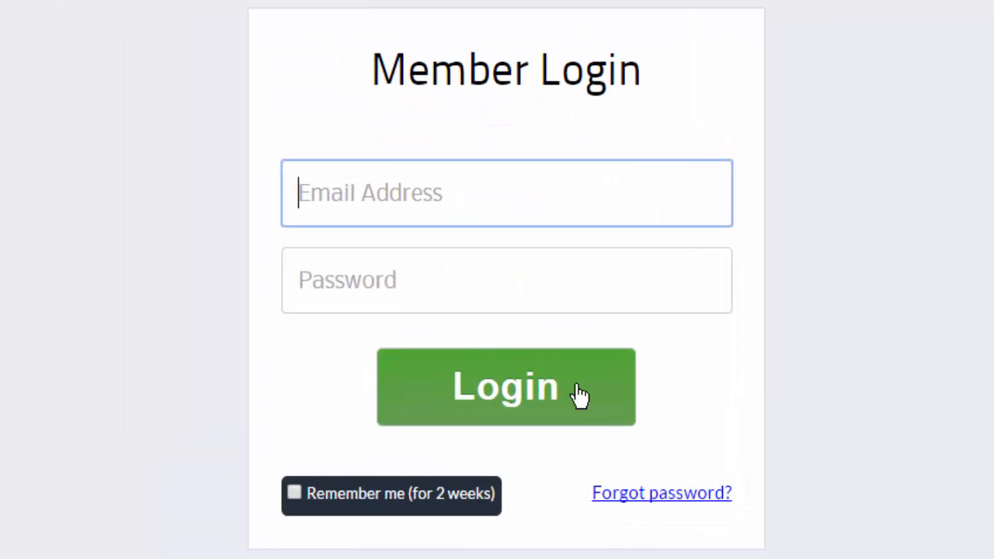
mouse_move(635, 519)
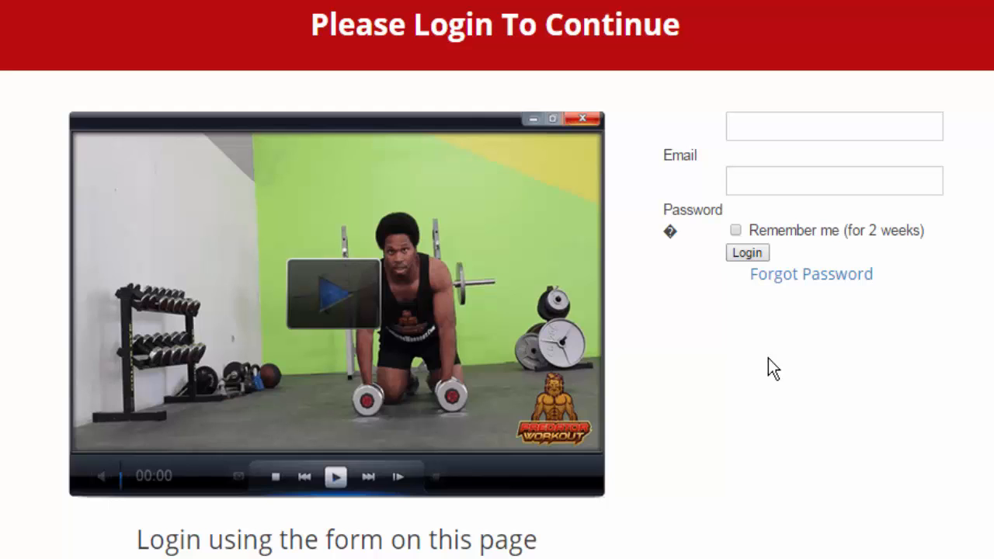
mouse_move(882, 152)
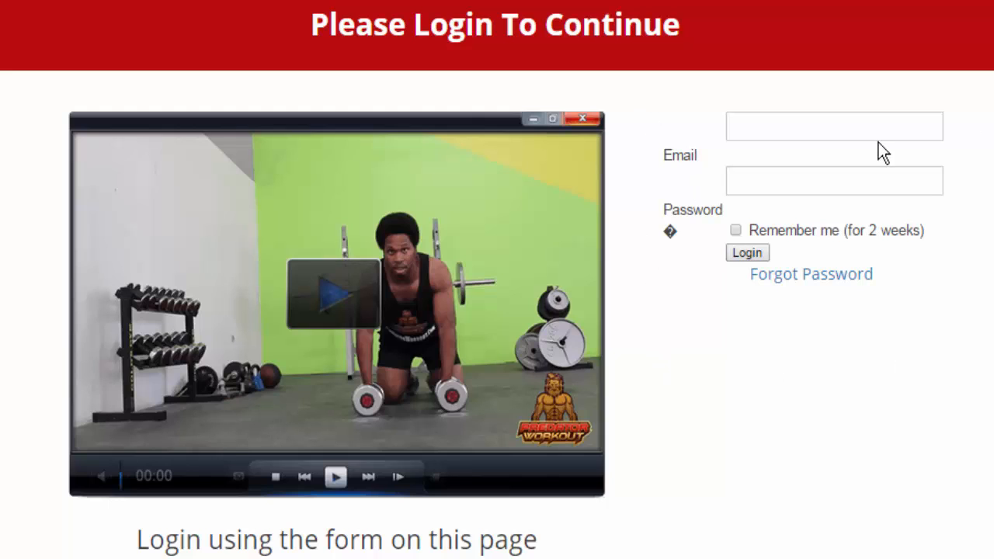
mouse_move(715, 180)
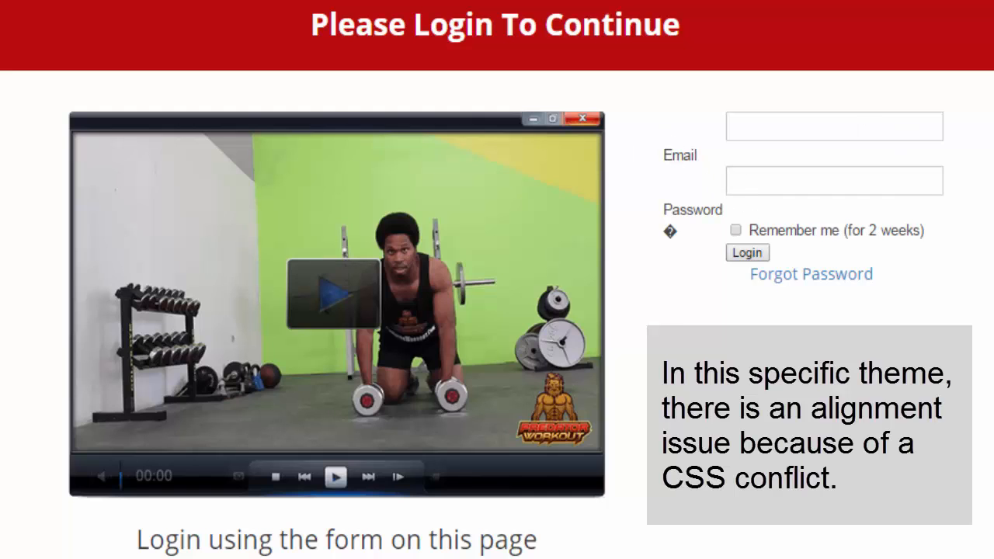
mouse_move(680, 307)
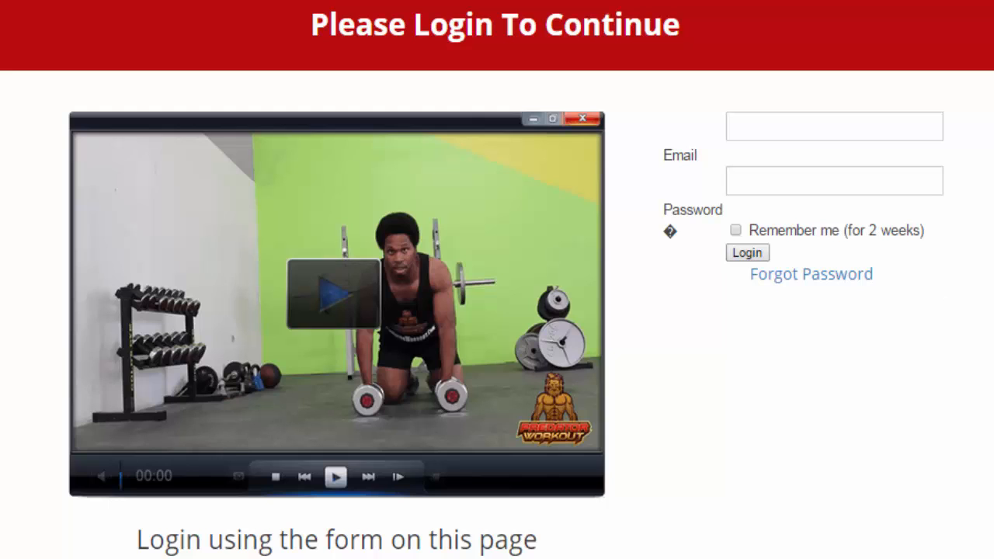
mouse_move(876, 303)
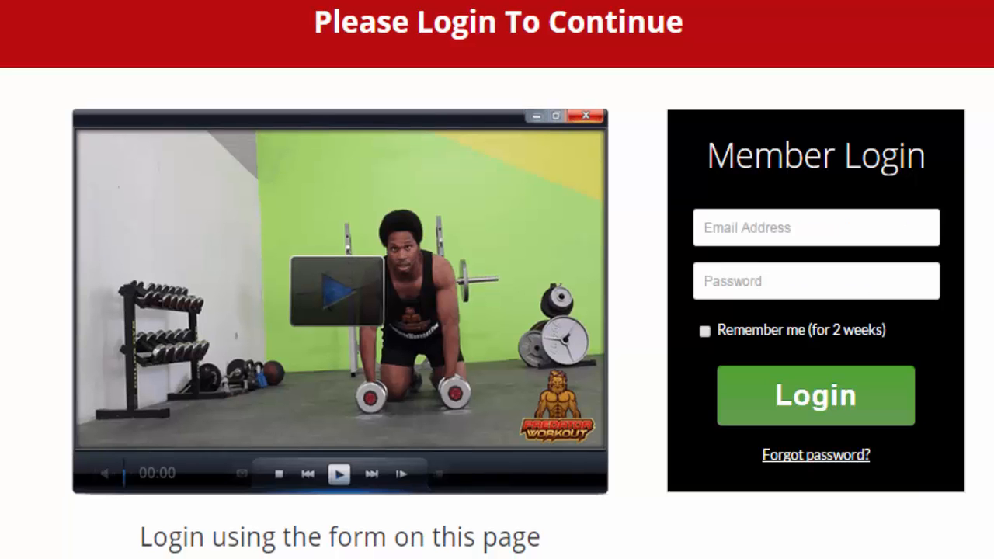
mouse_move(520, 136)
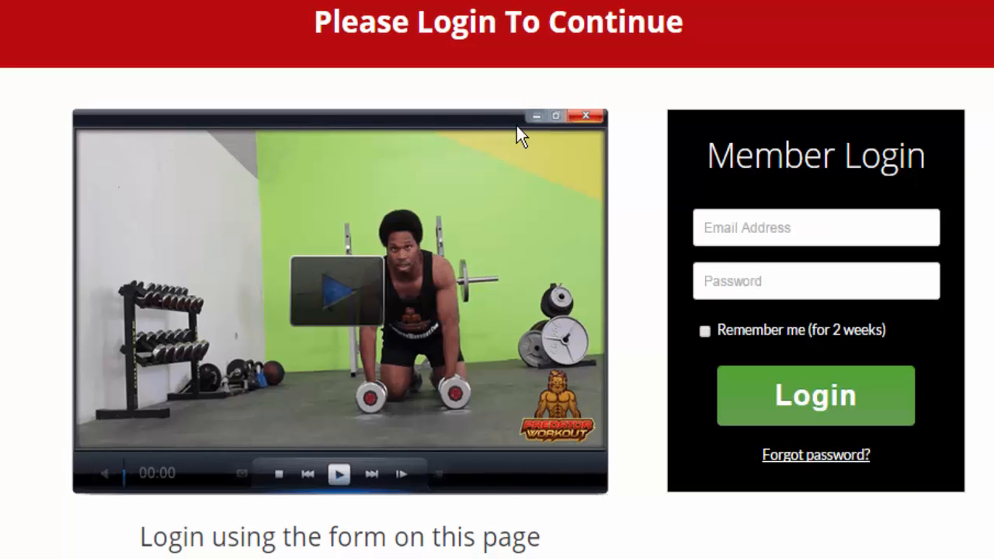
mouse_move(675, 116)
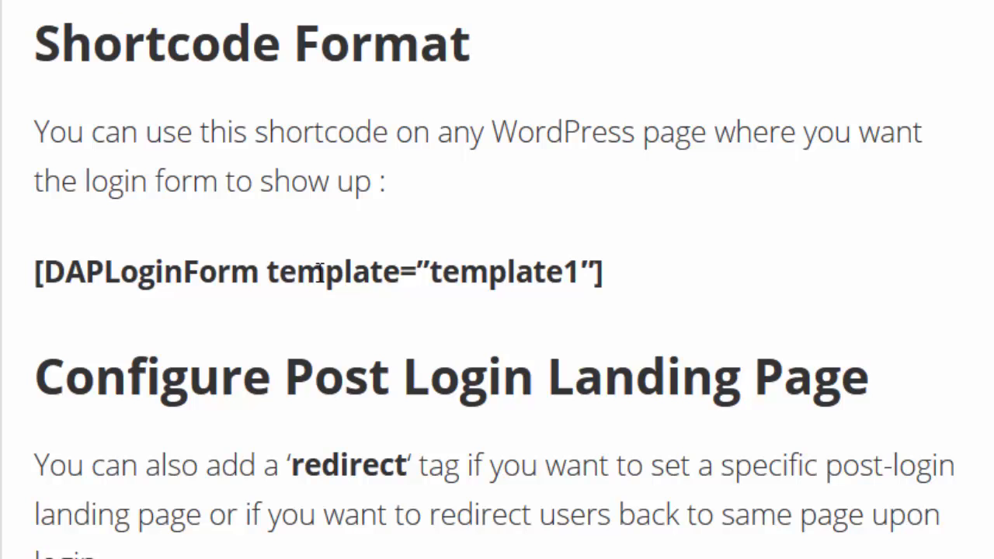
Step: Highlight the shortcode's template attribute and the redirect landing page path, then reach the templates list
left_click_drag(264, 272, 603, 272)
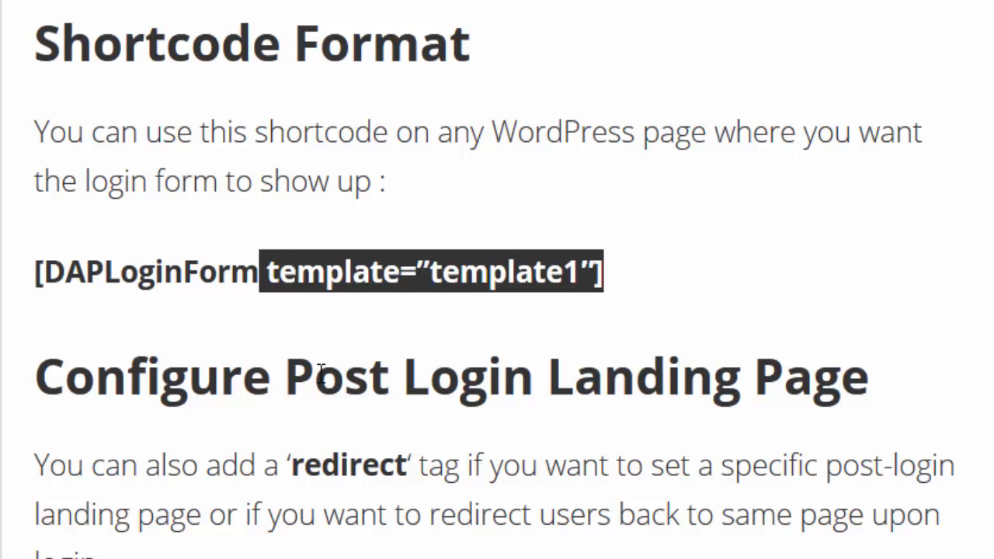
scroll("down", 3)
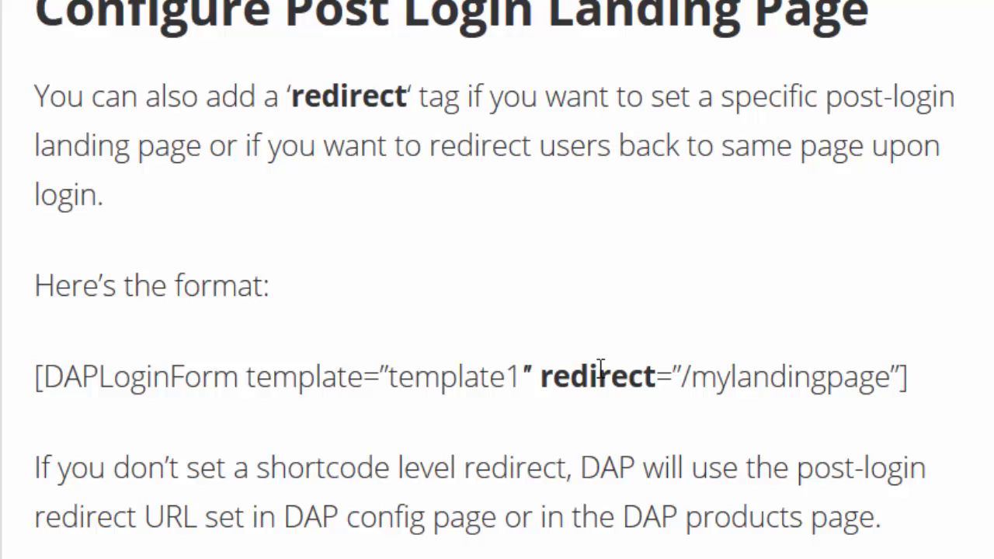
double_click(594, 377)
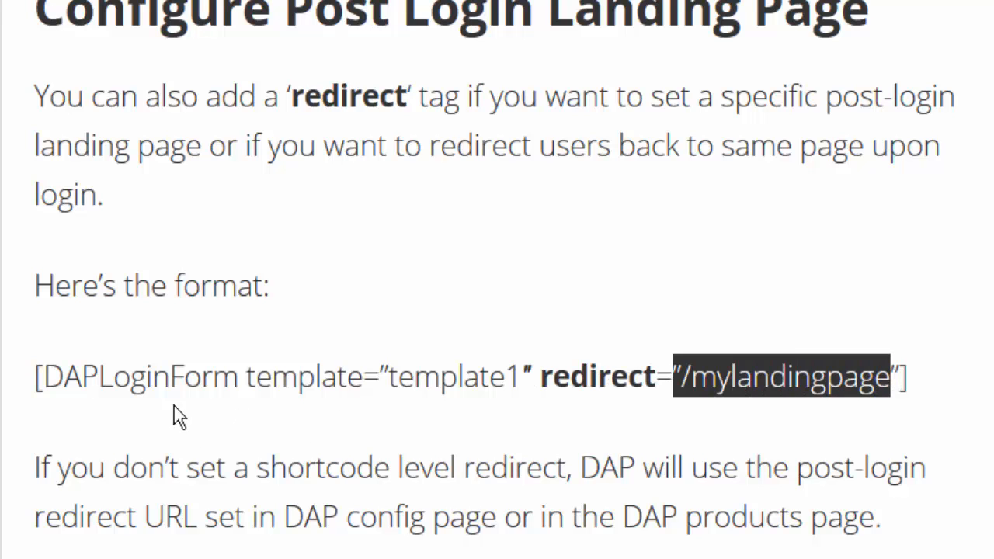
mouse_move(289, 413)
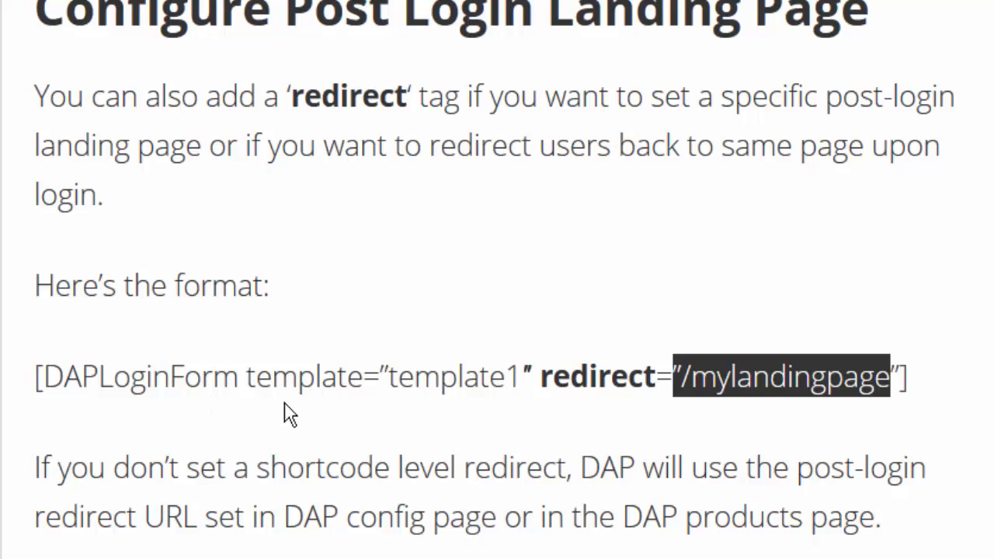
mouse_move(853, 380)
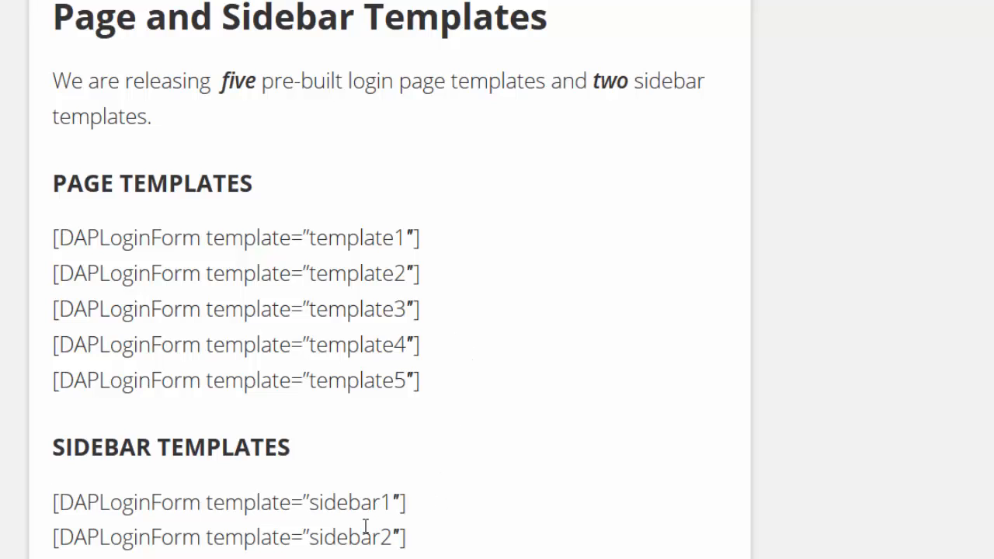
mouse_move(416, 239)
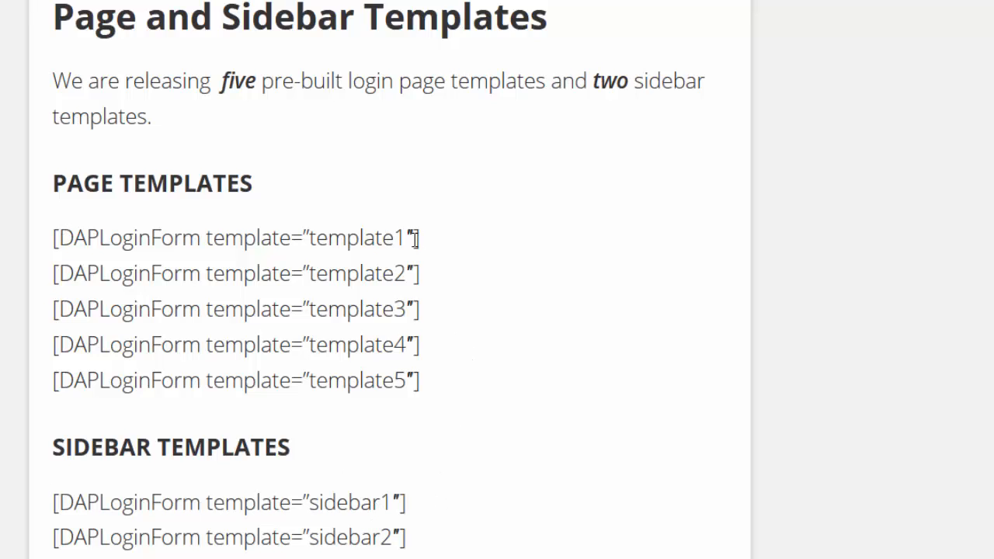
mouse_move(376, 237)
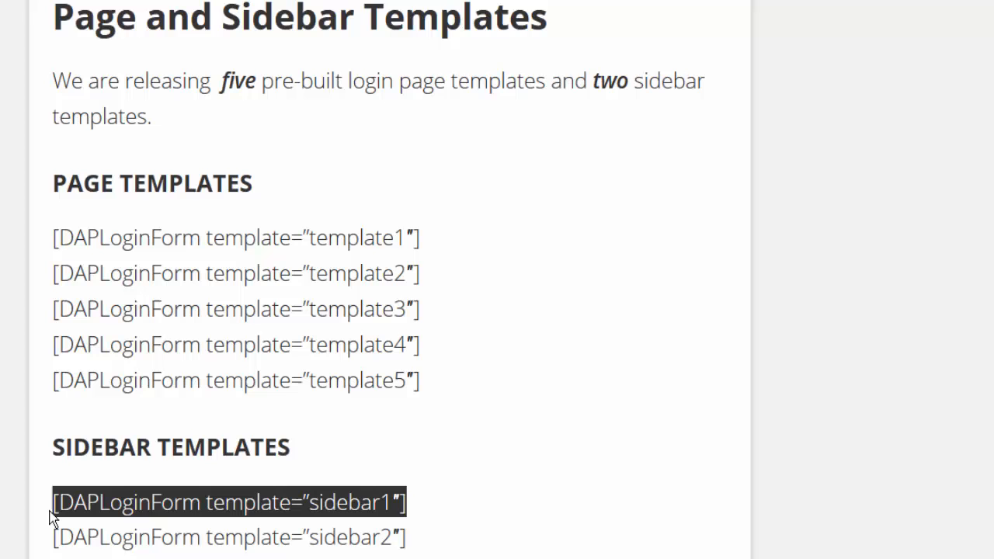
mouse_move(433, 496)
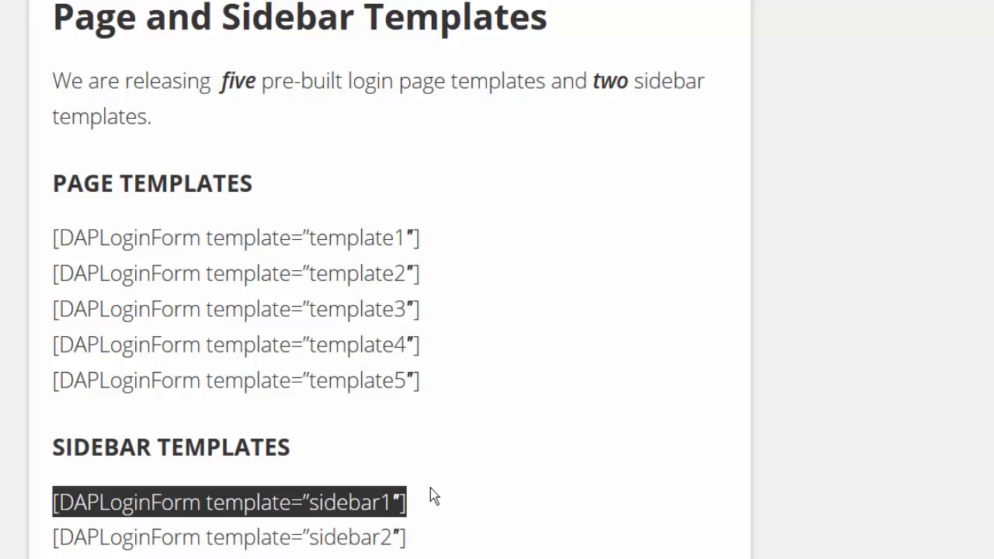
scroll("down", 3)
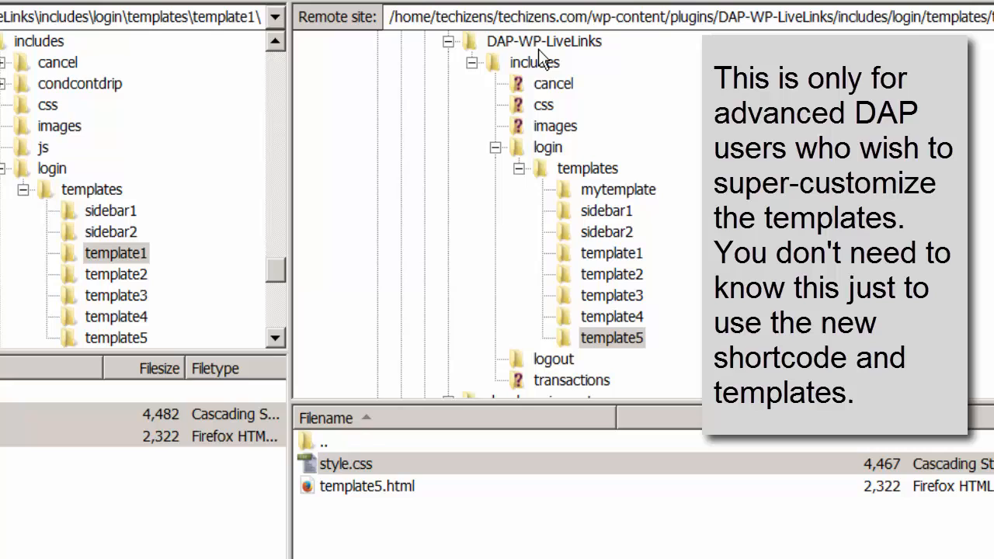
mouse_move(553, 60)
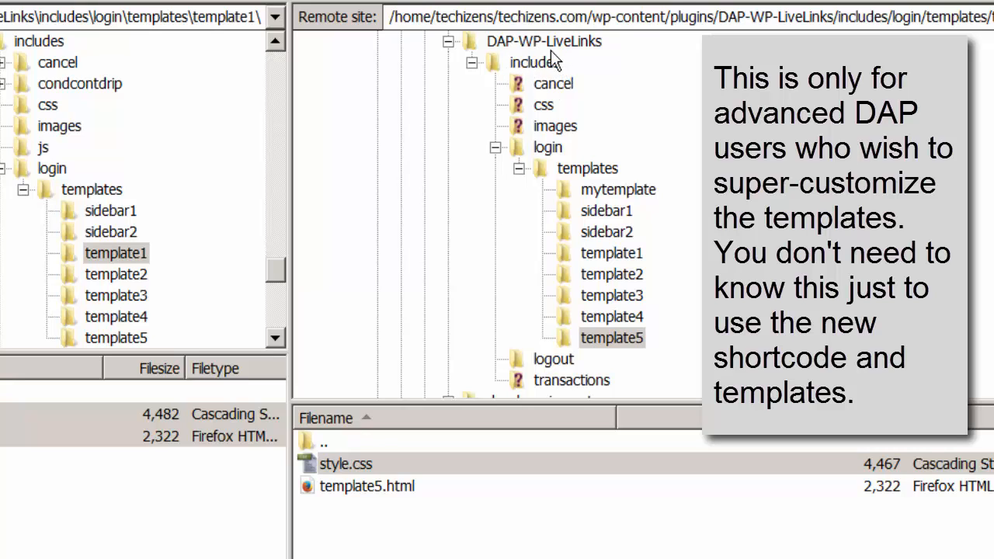
mouse_move(541, 372)
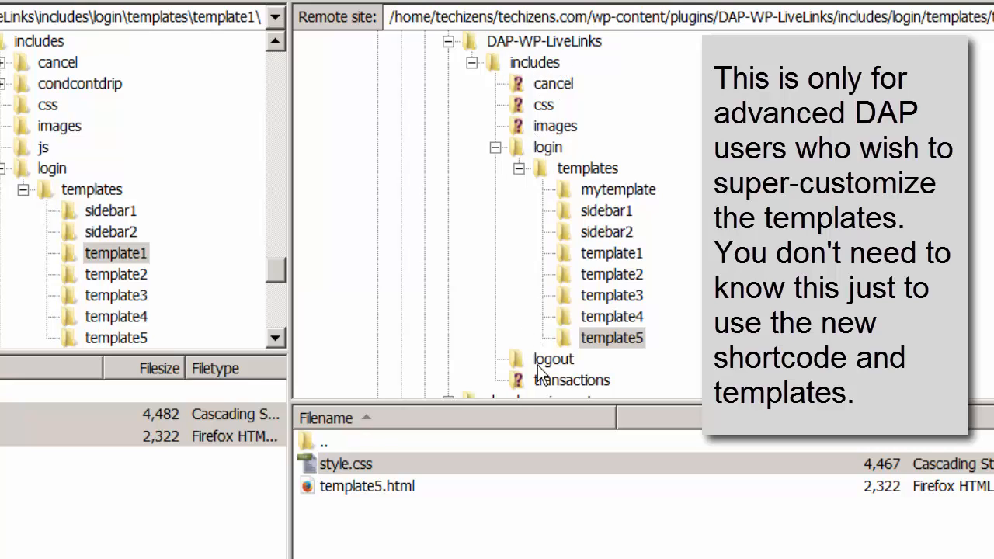
mouse_move(577, 184)
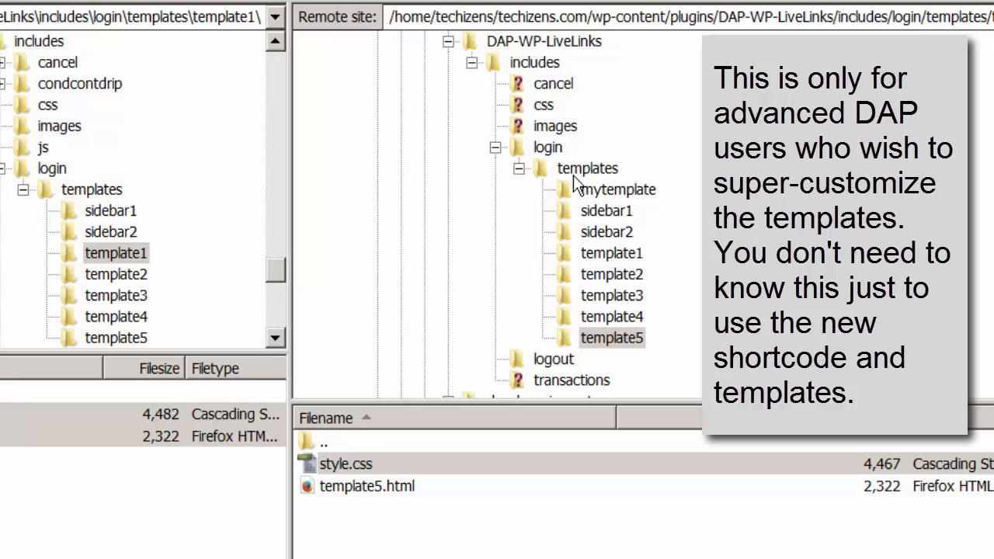
Step: Browse the remote templates/template5 folder and bring up its style.css with View/Edit
left_click(587, 168)
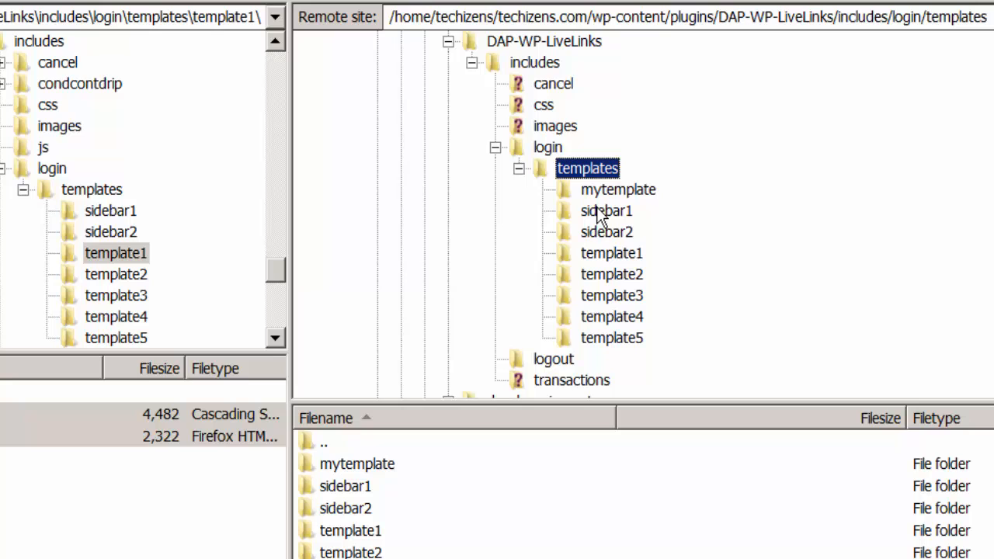
mouse_move(614, 345)
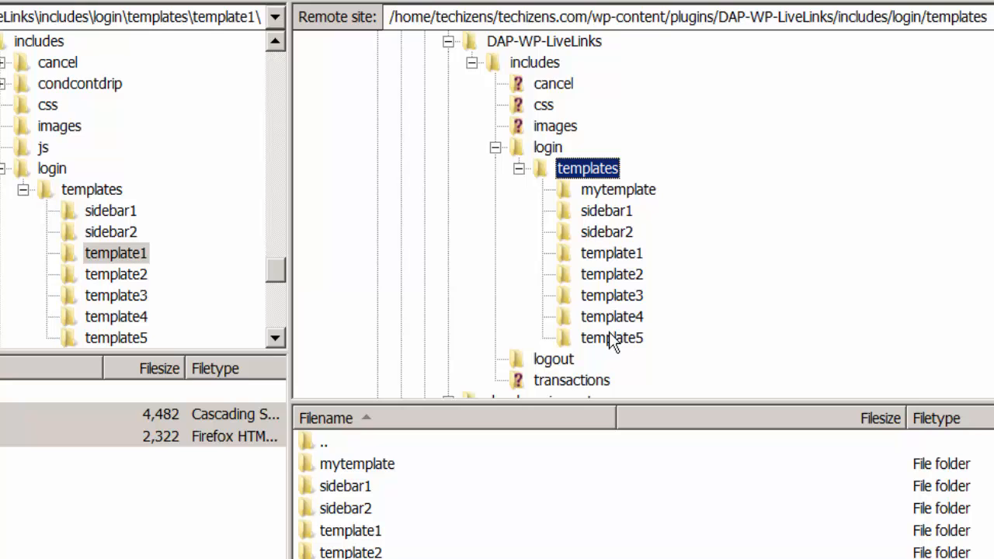
left_click(612, 338)
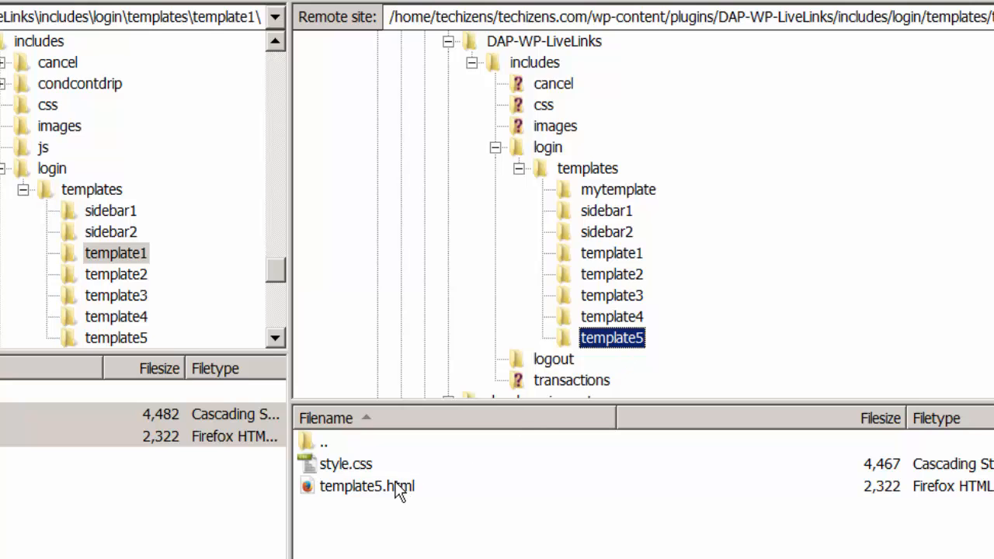
left_click(367, 486)
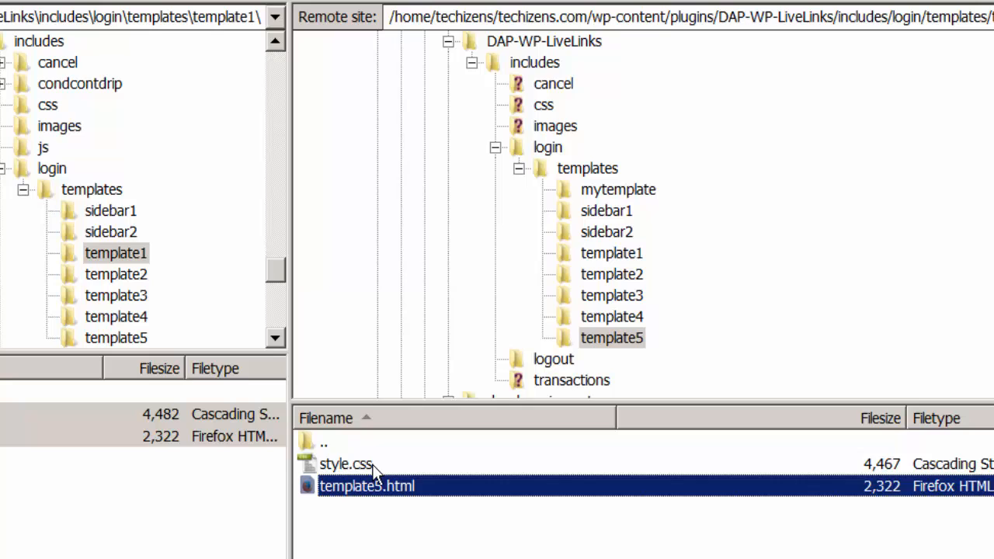
left_click(345, 463)
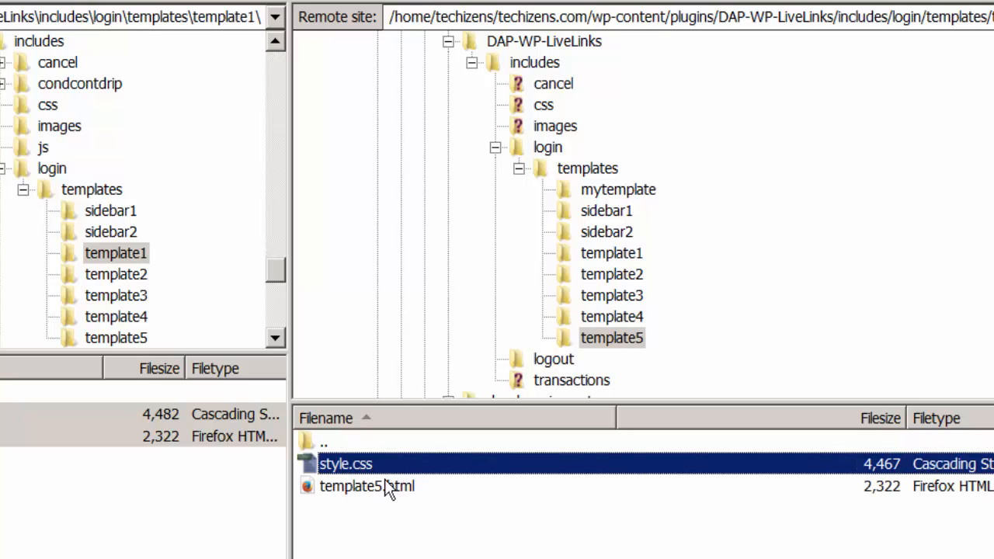
mouse_move(375, 497)
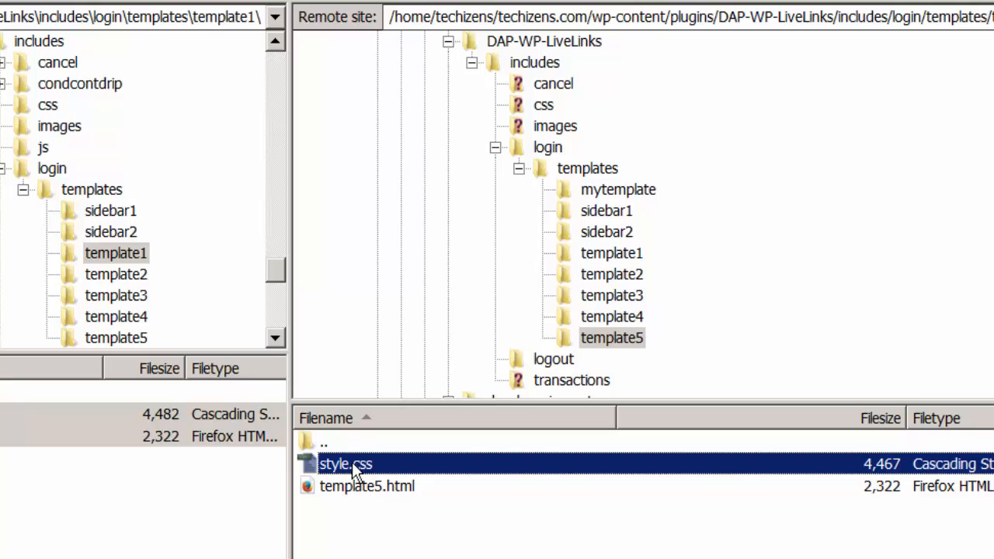
mouse_move(366, 479)
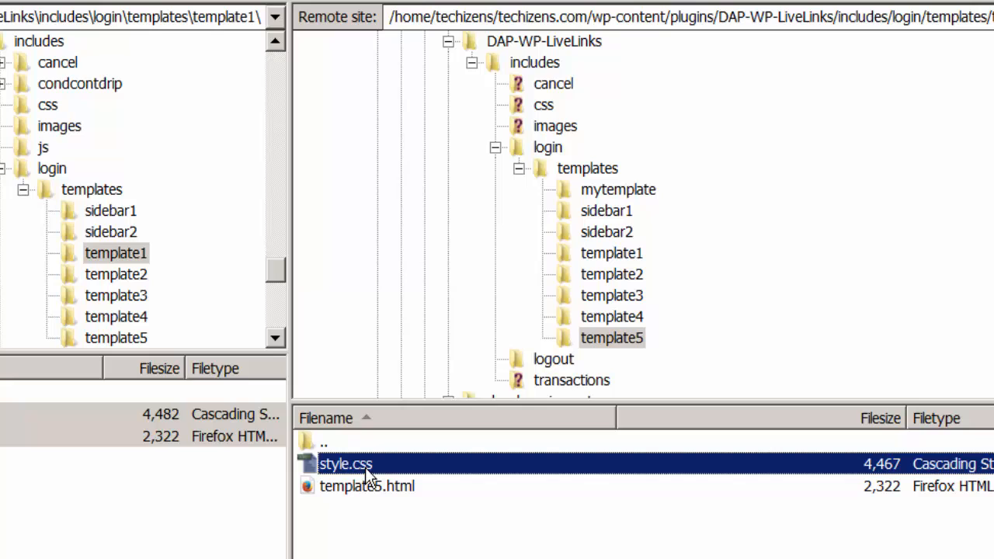
mouse_move(348, 477)
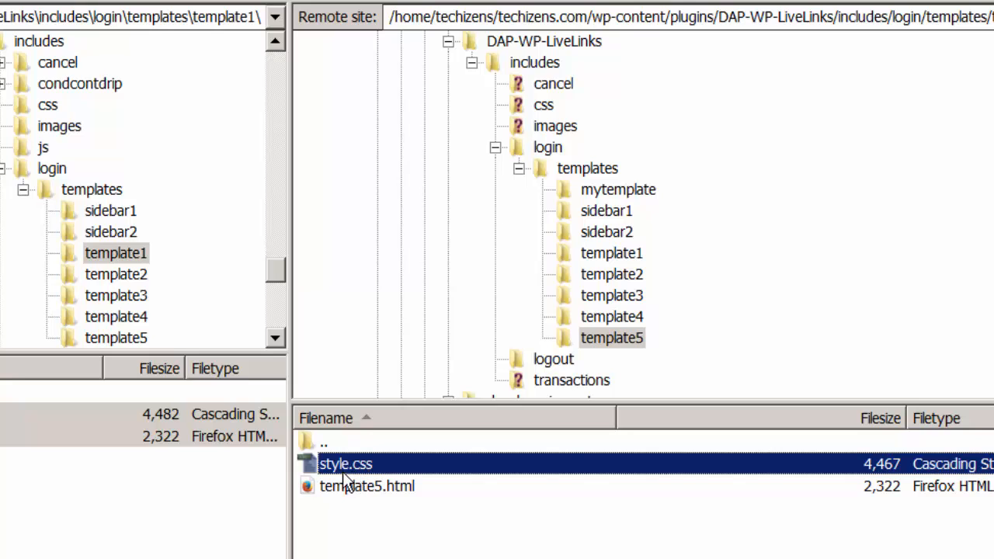
mouse_move(376, 516)
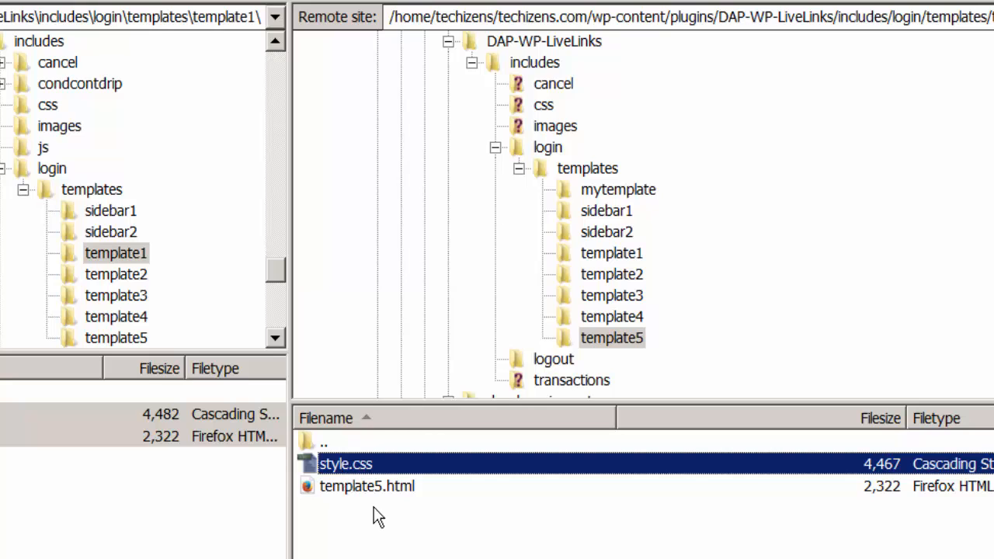
left_click(367, 486)
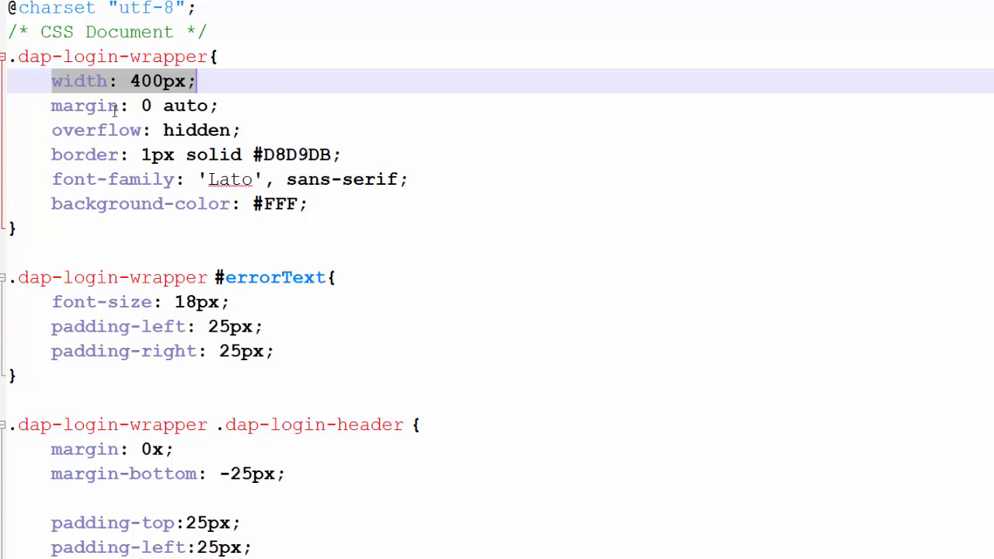
mouse_move(143, 87)
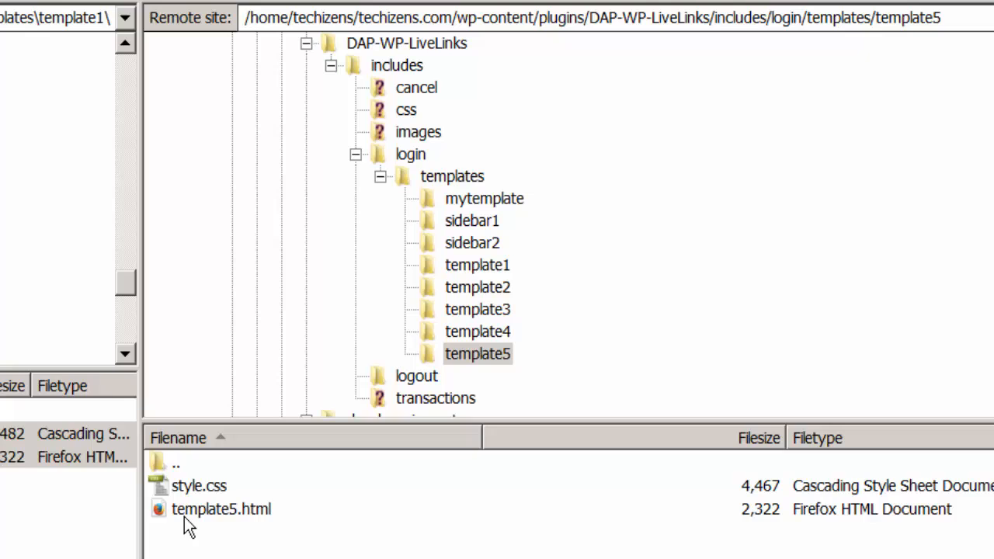
mouse_move(478, 199)
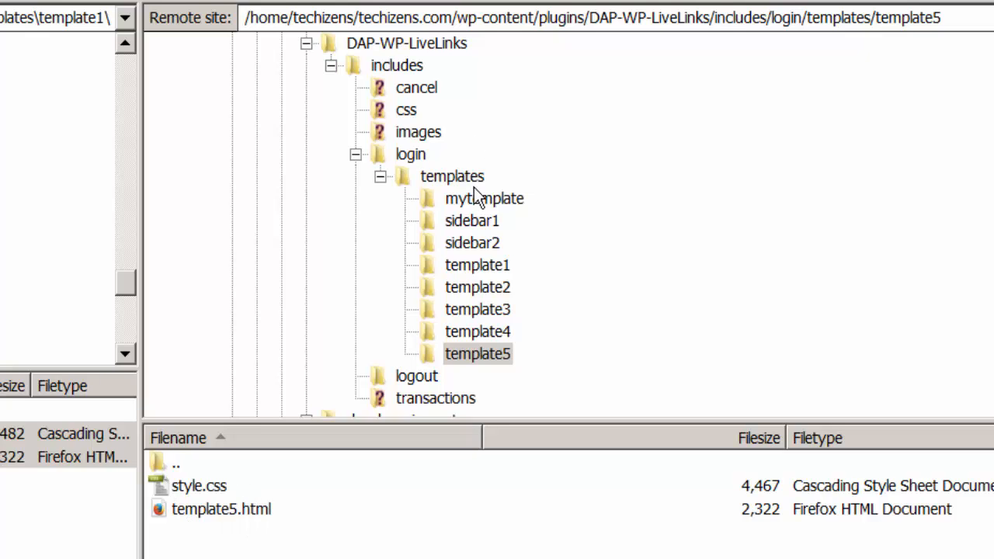
Step: Browse the remote mytemplate folder, point out mytemplate.html and style.css, and edit mytemplate.html
left_click(484, 199)
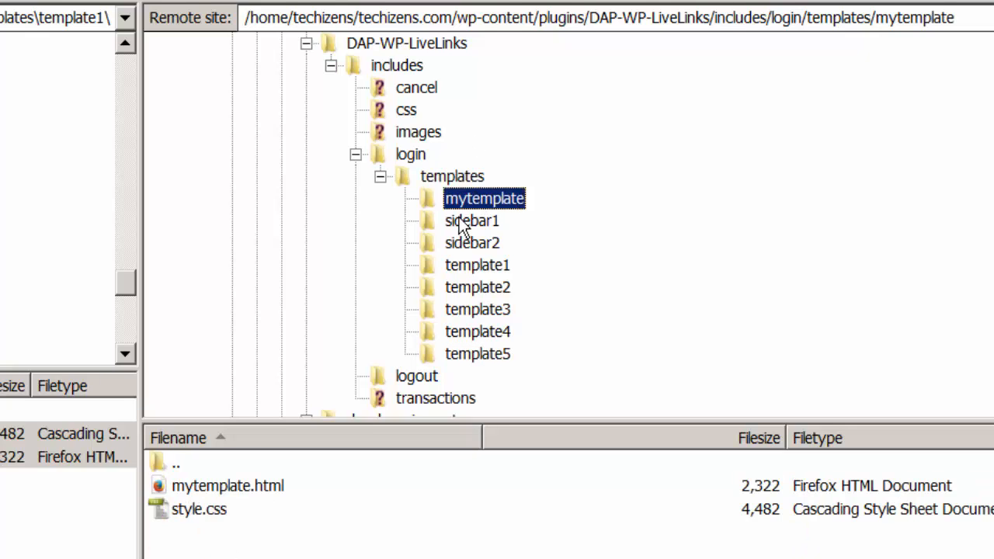
left_click(228, 484)
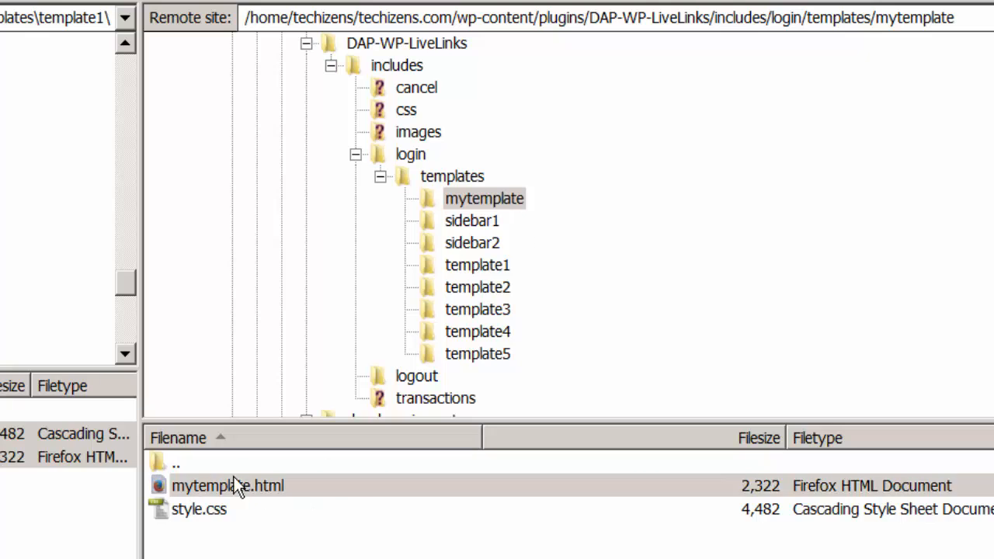
left_click(226, 485)
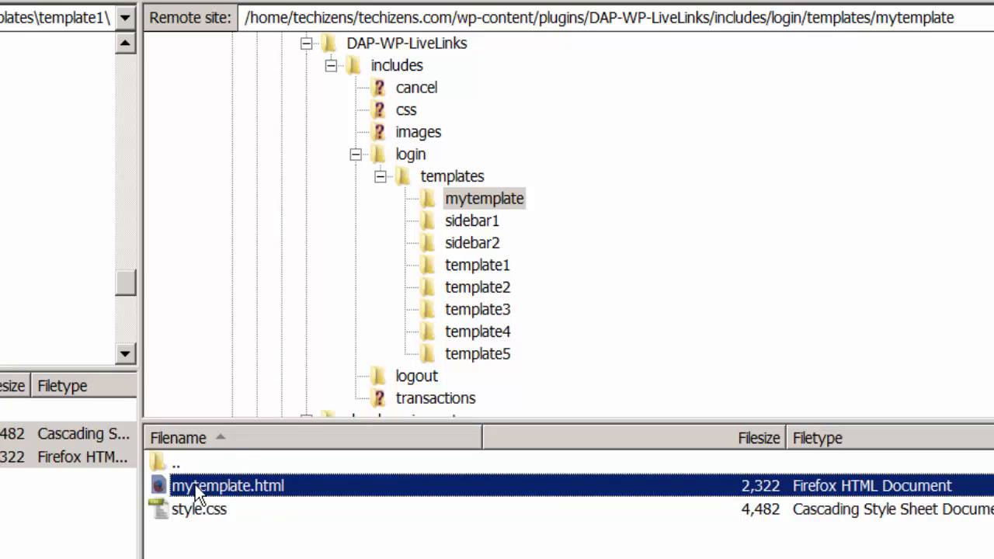
left_click(199, 510)
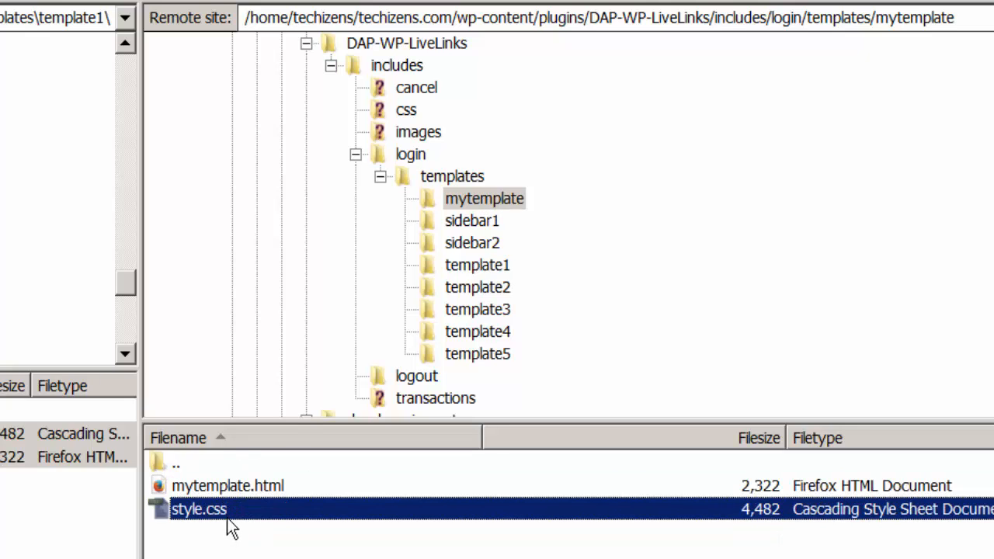
mouse_move(210, 515)
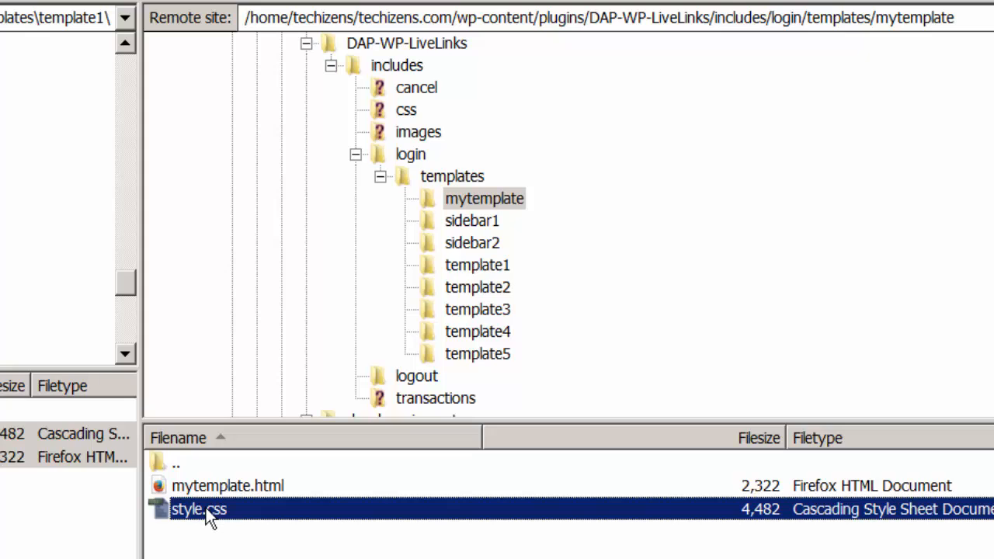
left_click(227, 485)
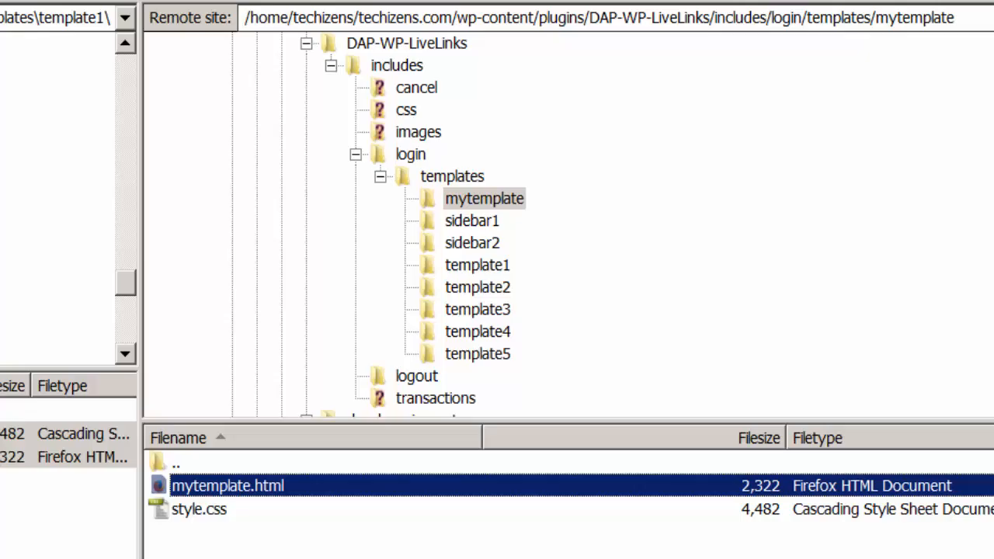
double_click(227, 485)
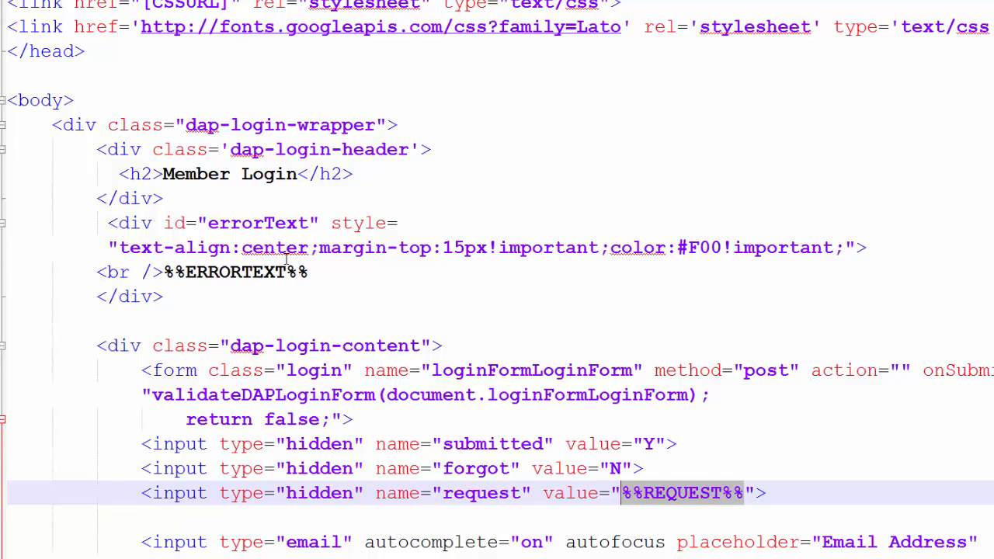
scroll("down", 3)
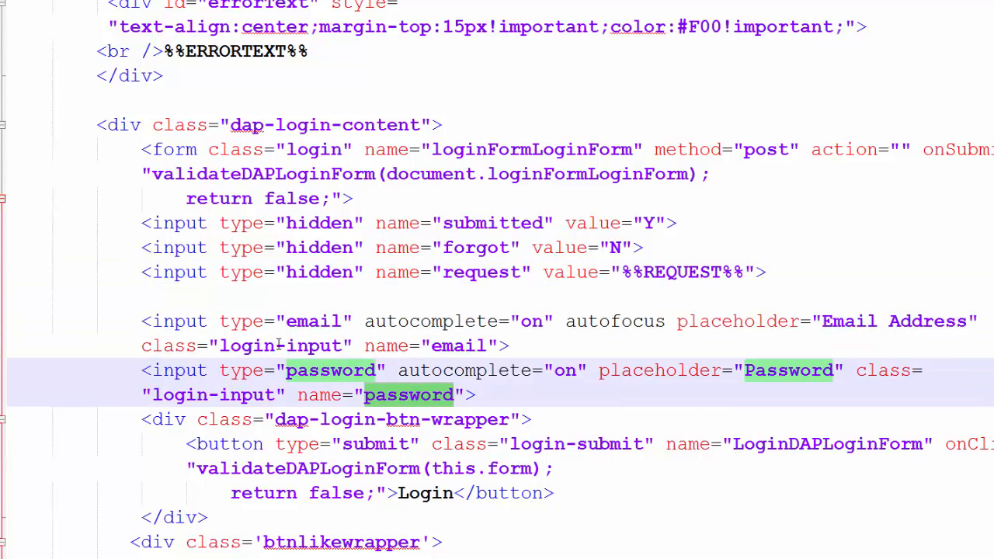
scroll("down", 3)
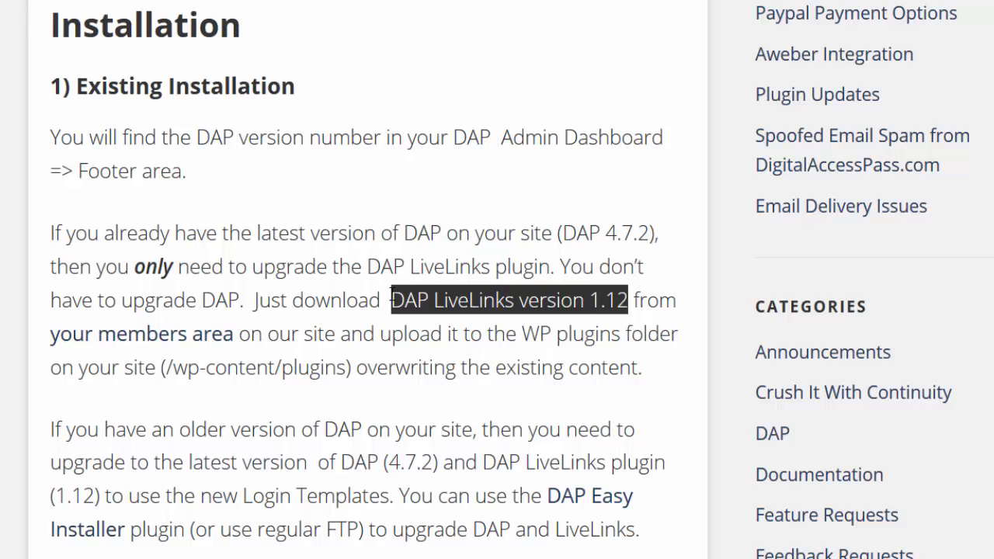
mouse_move(575, 236)
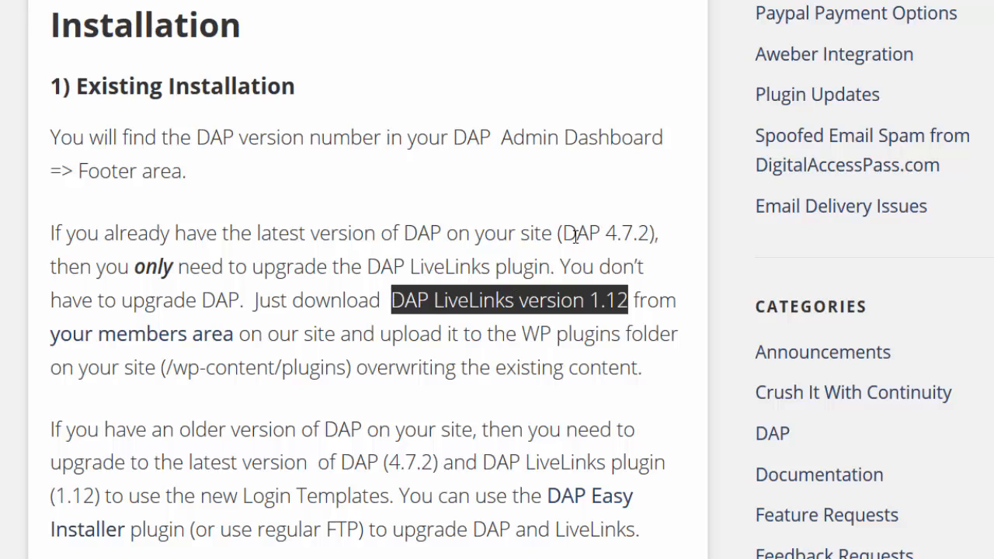